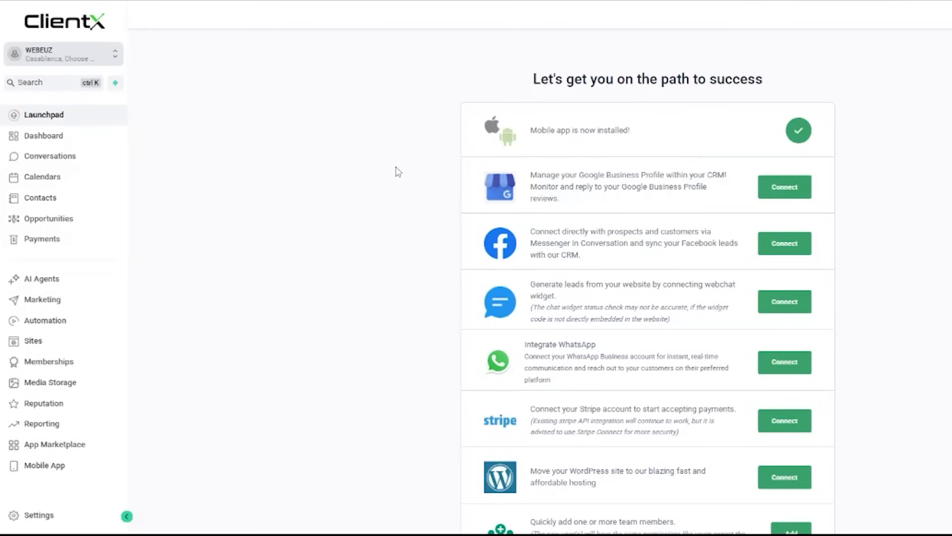
# Step: Navigate from the Marketing sidebar entry to the Email Marketing Campaigns page
pyautogui.click(43, 299)
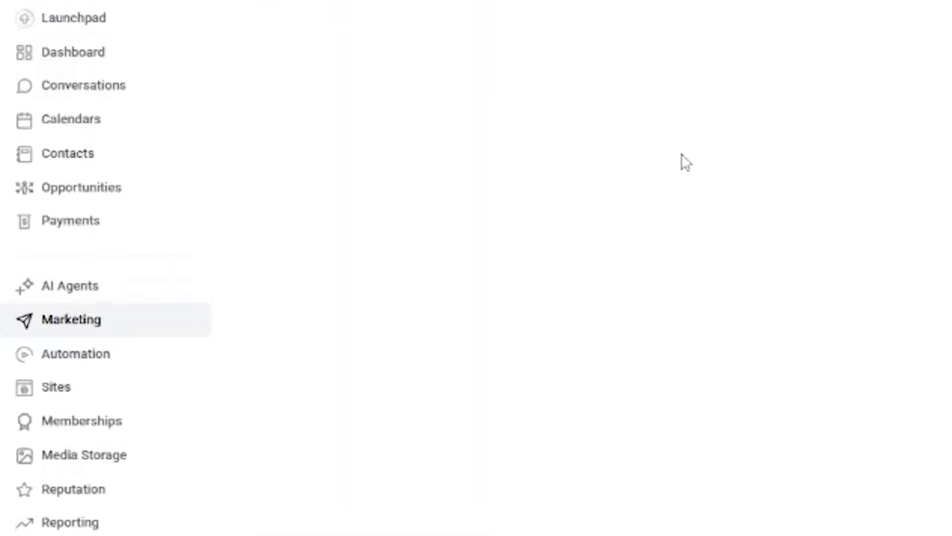
pyautogui.click(72, 320)
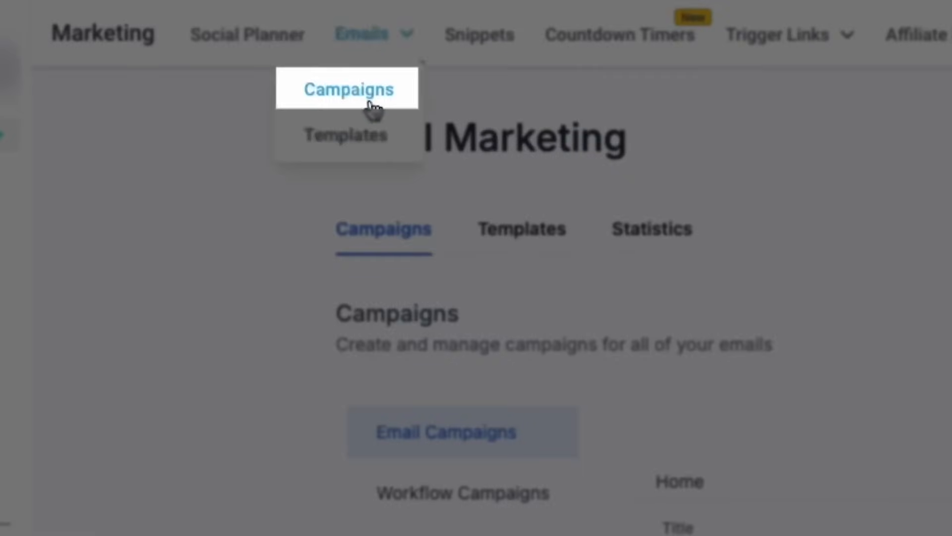
pyautogui.click(348, 88)
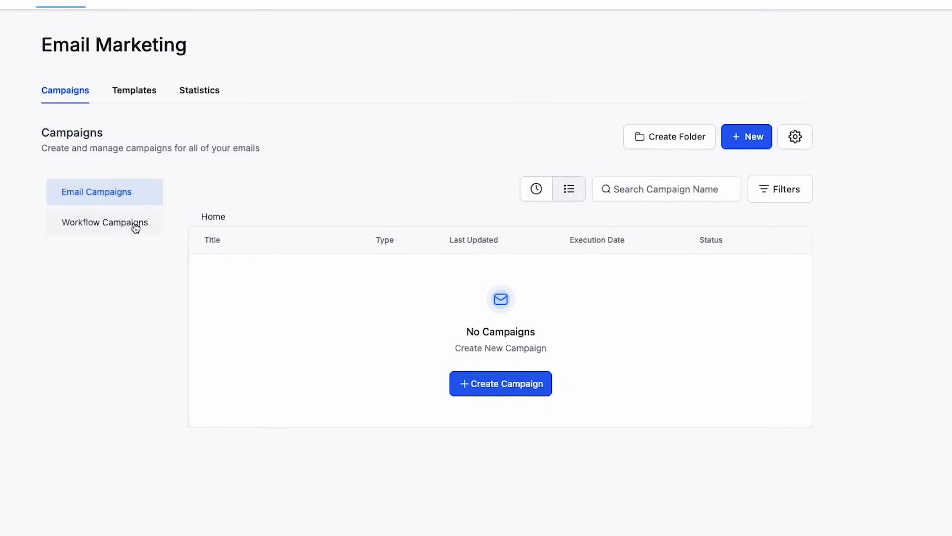
# Step: Show the Templates list and bring up the + New template creation choices
pyautogui.click(134, 90)
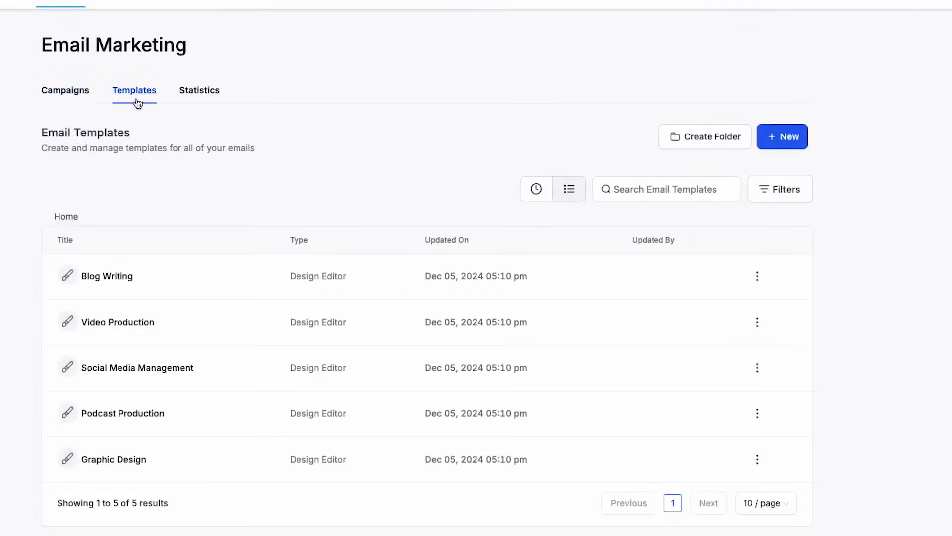
pyautogui.click(199, 90)
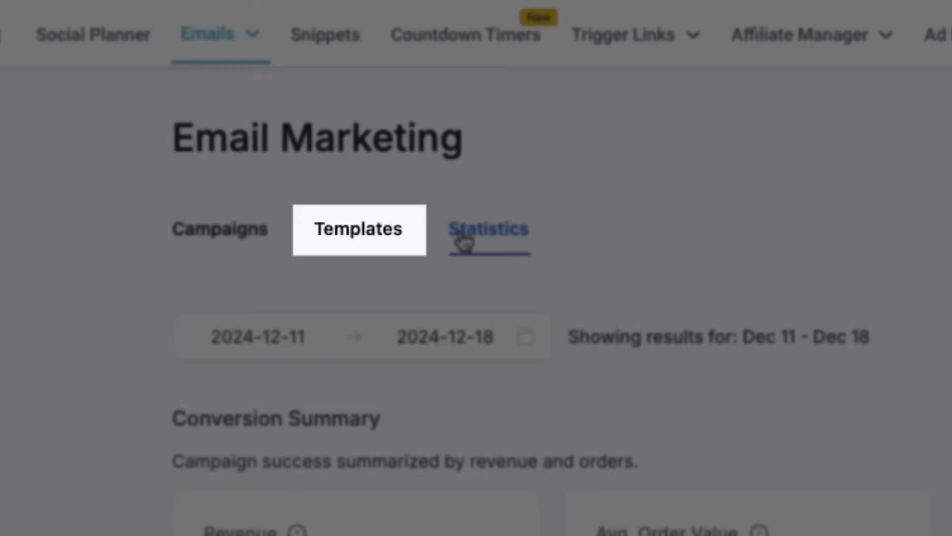
pyautogui.click(359, 229)
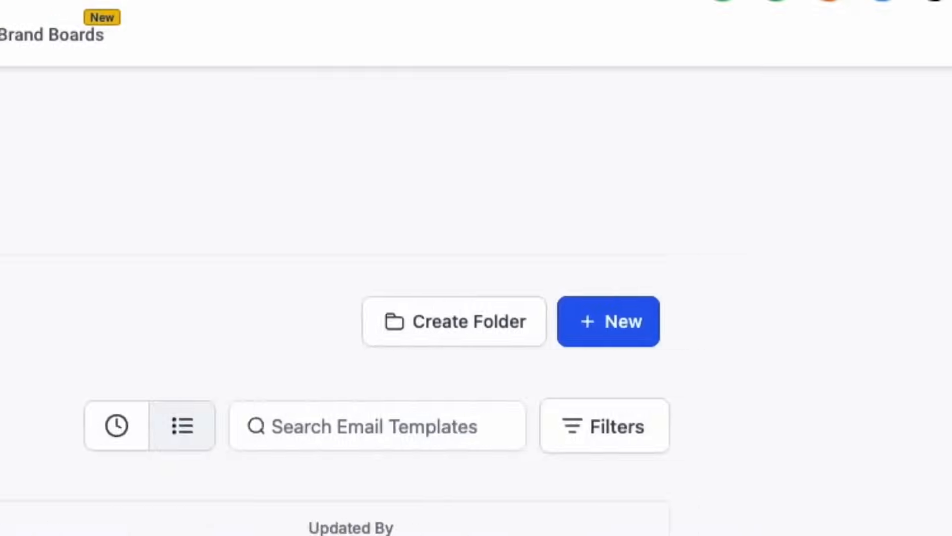
pyautogui.click(609, 320)
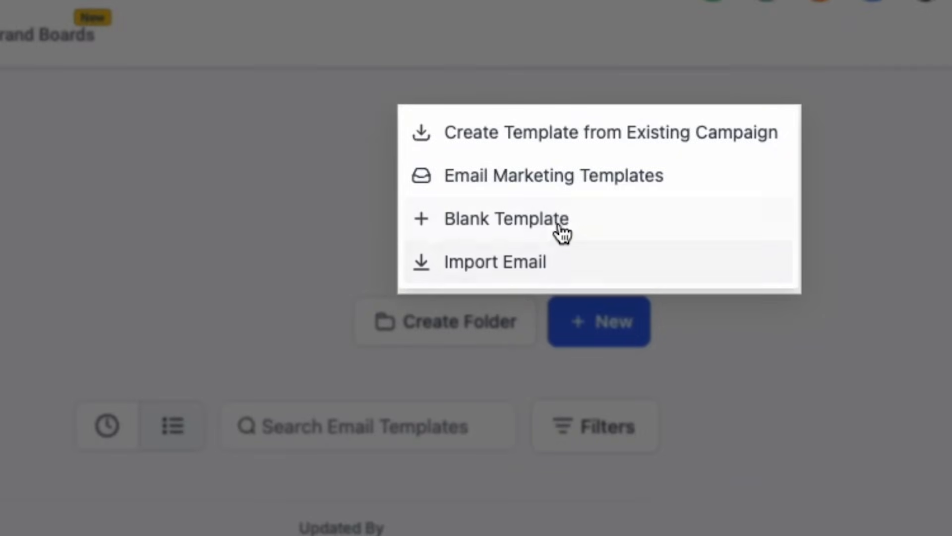
pyautogui.moveTo(552, 175)
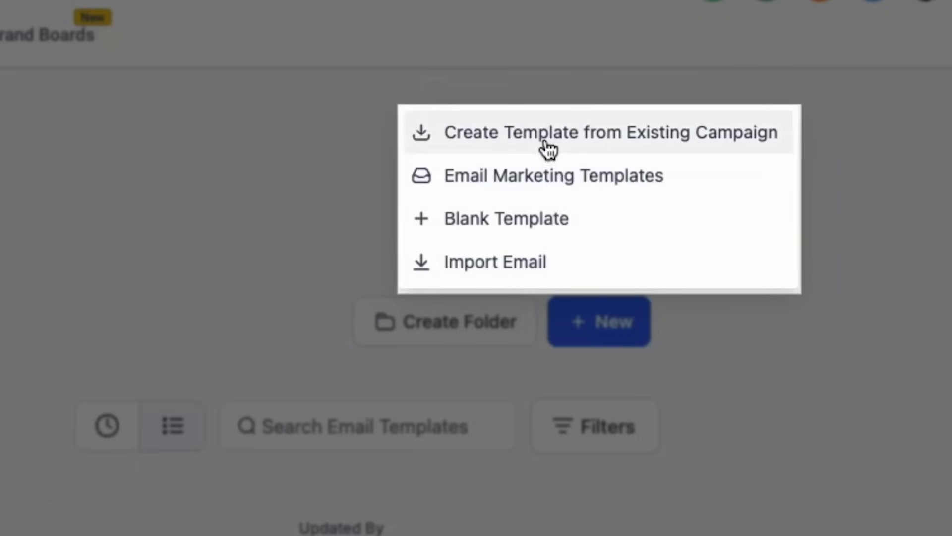
pyautogui.moveTo(570, 148)
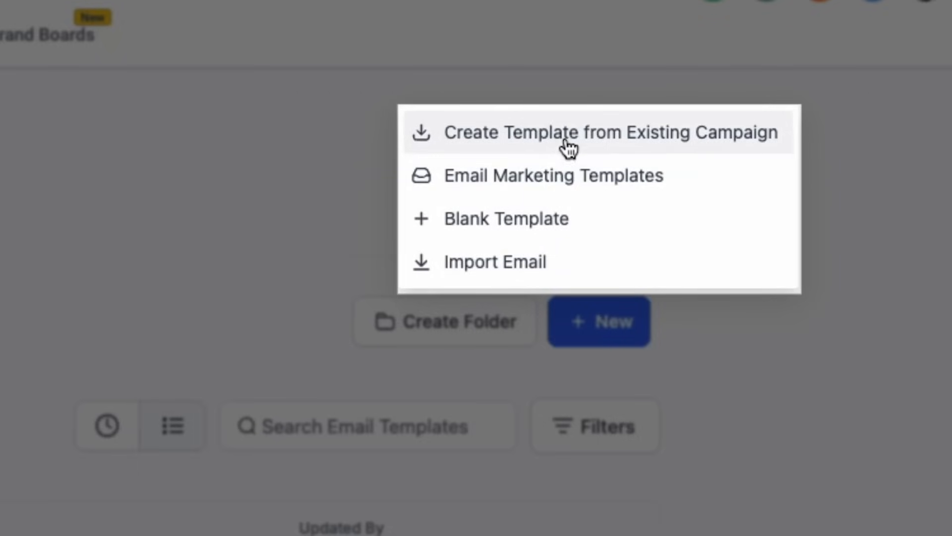
# Step: Pick the dark Tire Shop design from the template gallery and continue with it as '1-Tire Shop'
pyautogui.click(553, 175)
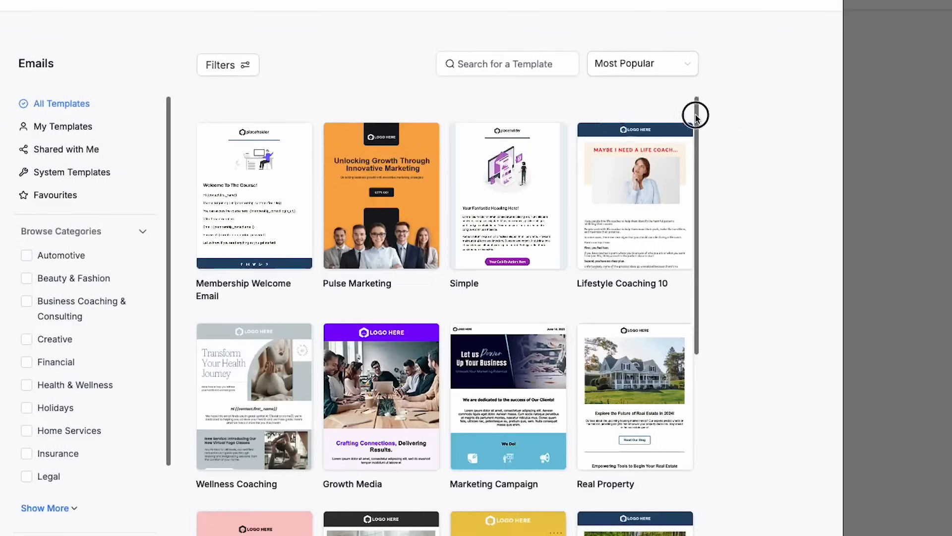
pyautogui.scroll(-3)
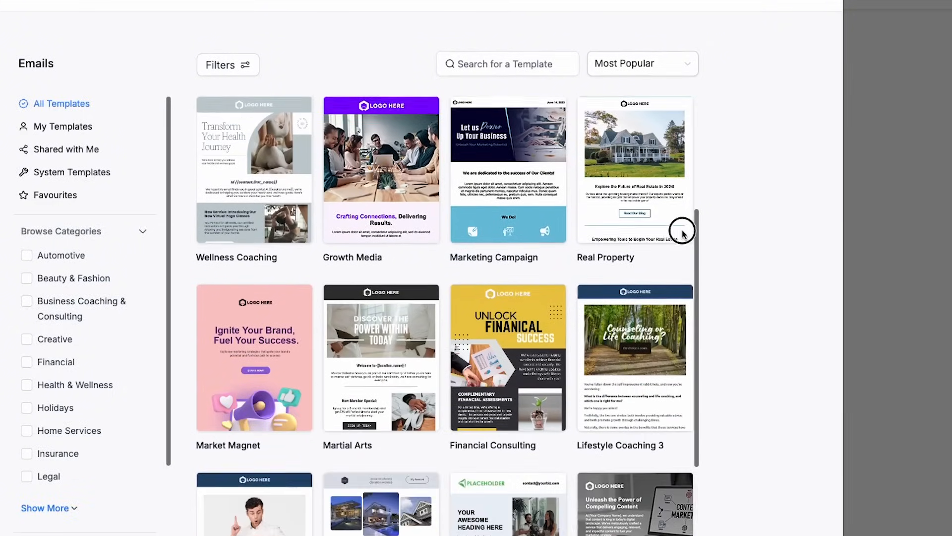
pyautogui.scroll(-3)
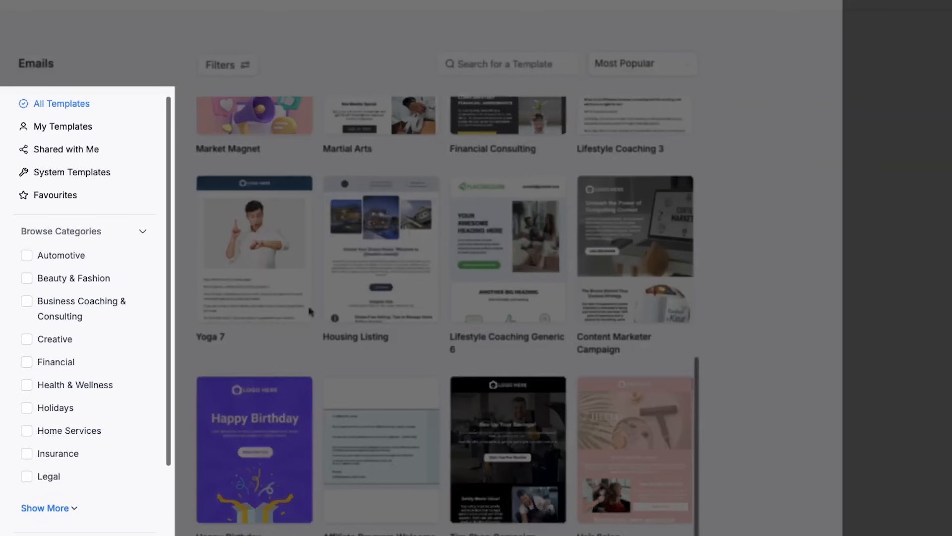
pyautogui.scroll(-3)
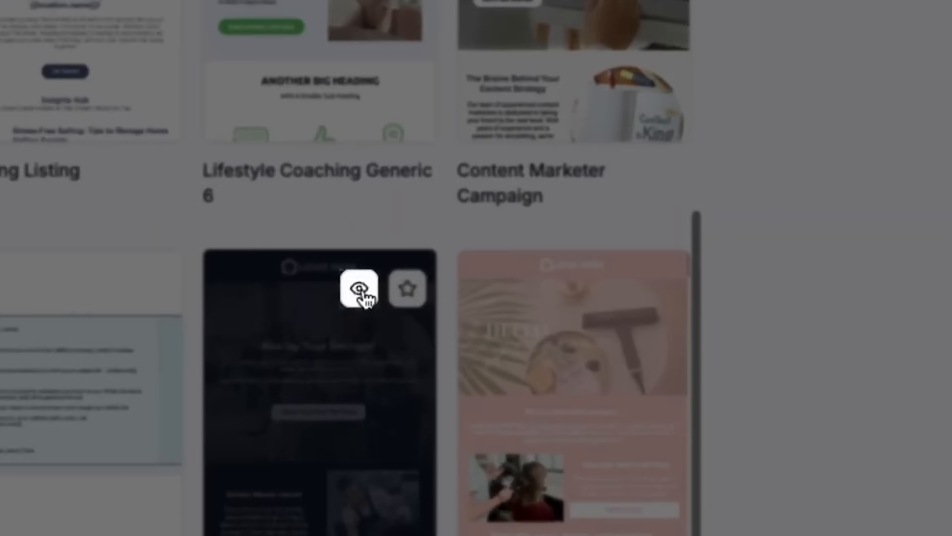
pyautogui.click(358, 289)
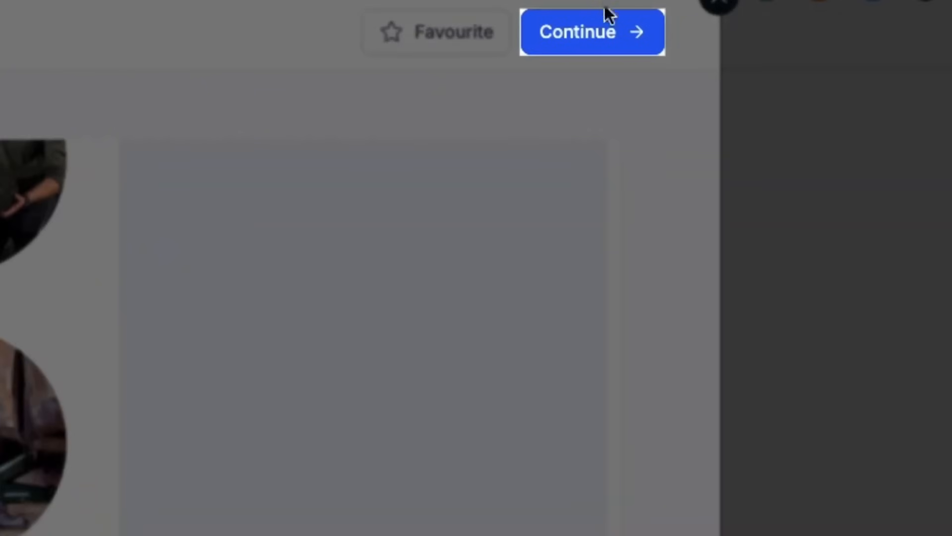
pyautogui.click(591, 31)
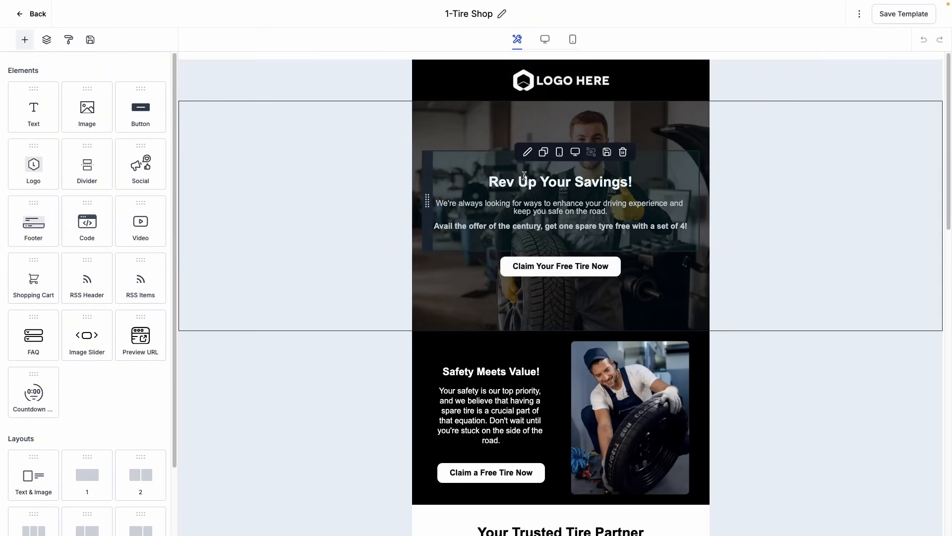
pyautogui.moveTo(456, 247)
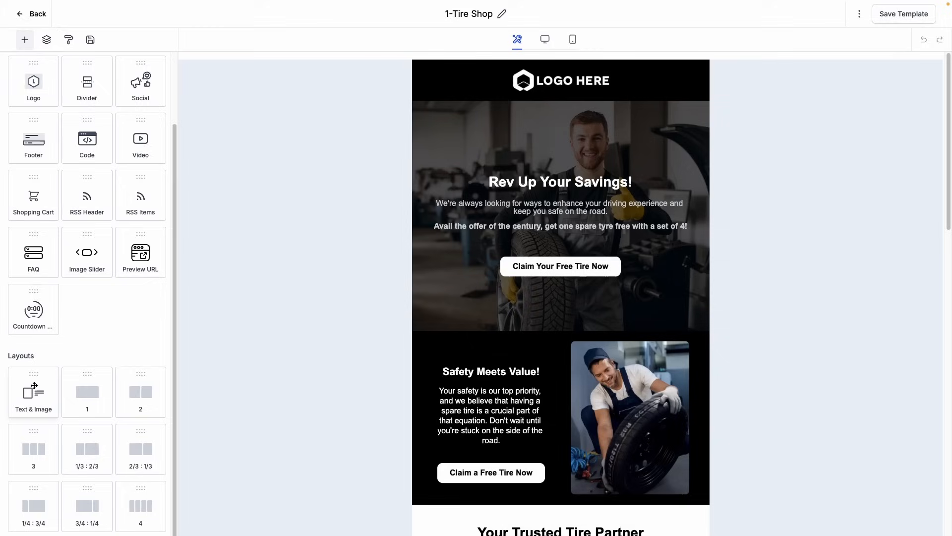
pyautogui.moveTo(88, 392)
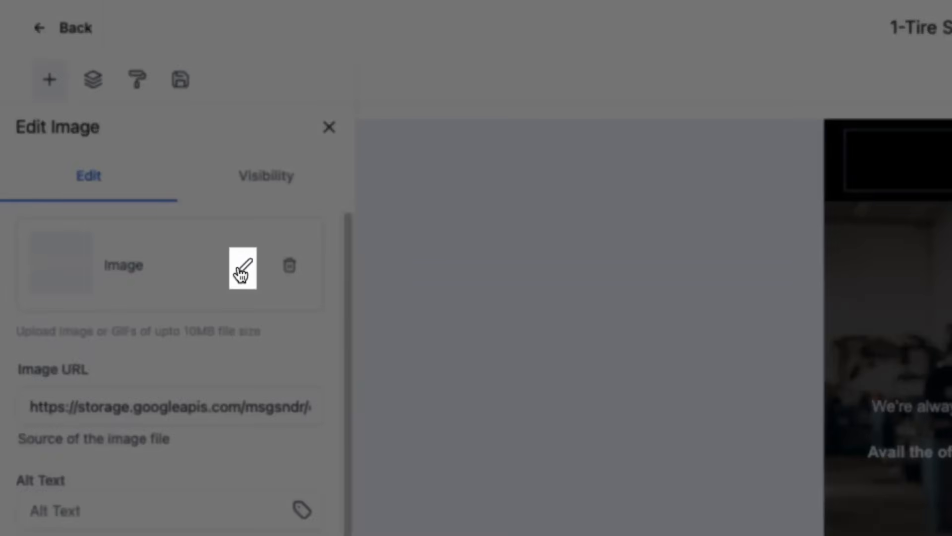
# Step: Replace the hero heading 'Rev Up Your Savings!' with 'Your text here!'
pyautogui.click(244, 266)
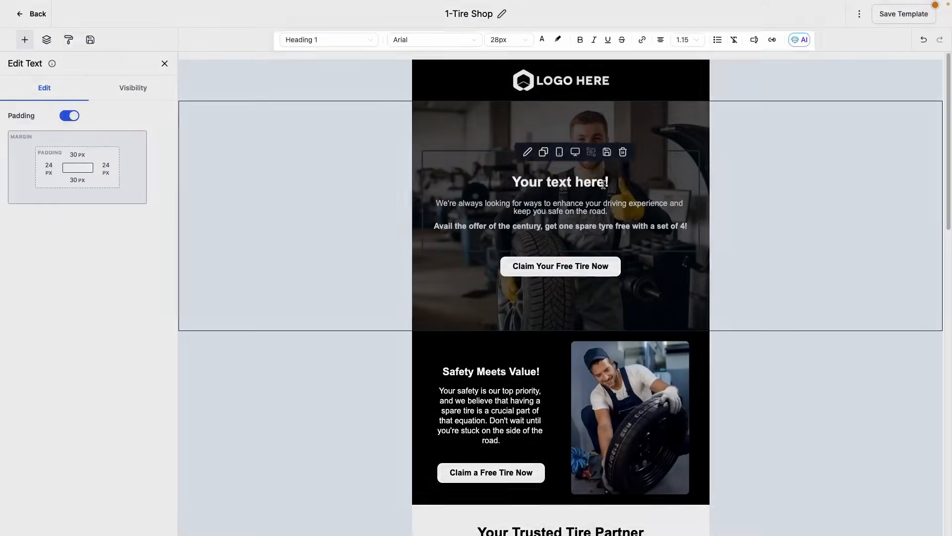
pyautogui.click(434, 40)
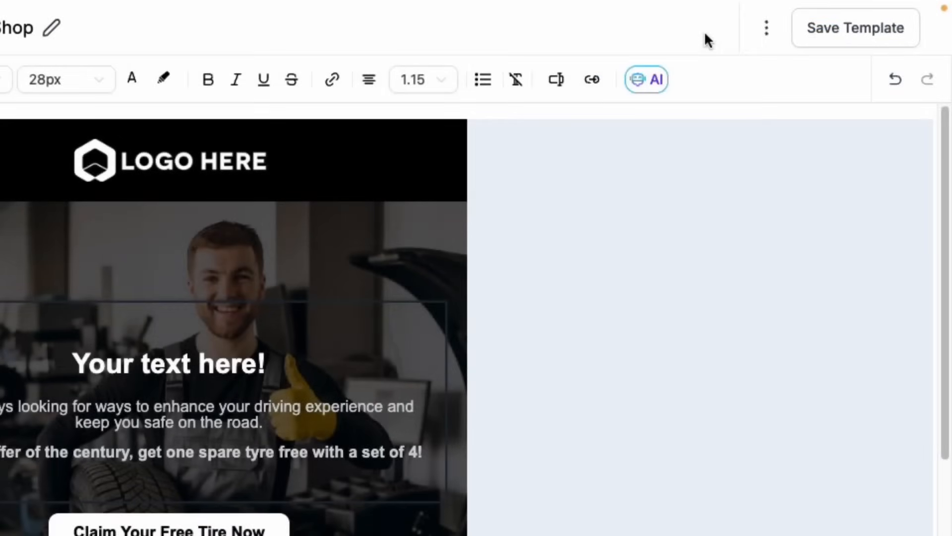
pyautogui.click(767, 28)
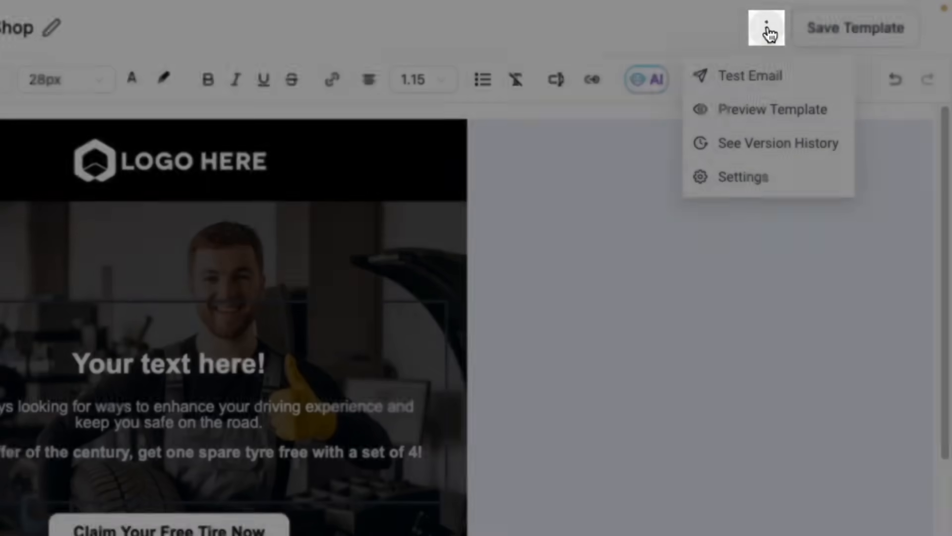
pyautogui.click(750, 75)
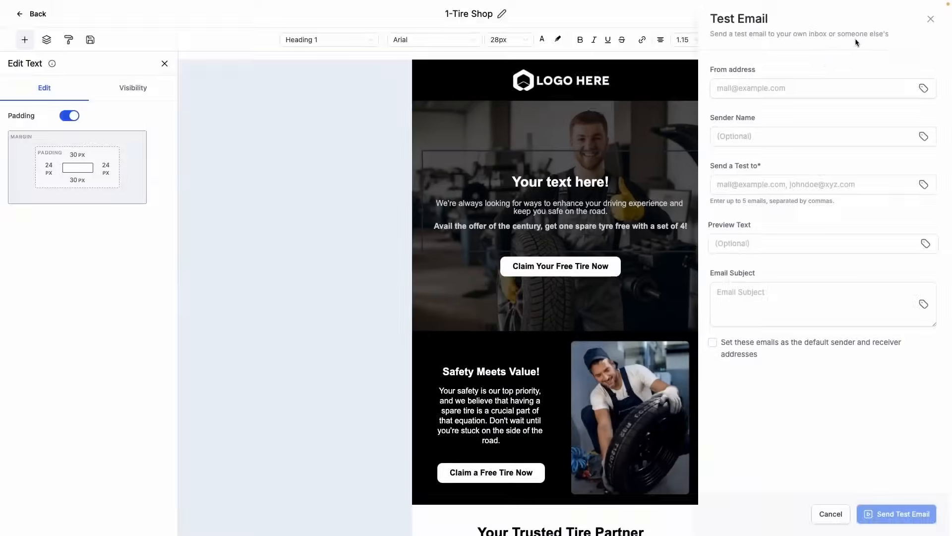
pyautogui.click(821, 136)
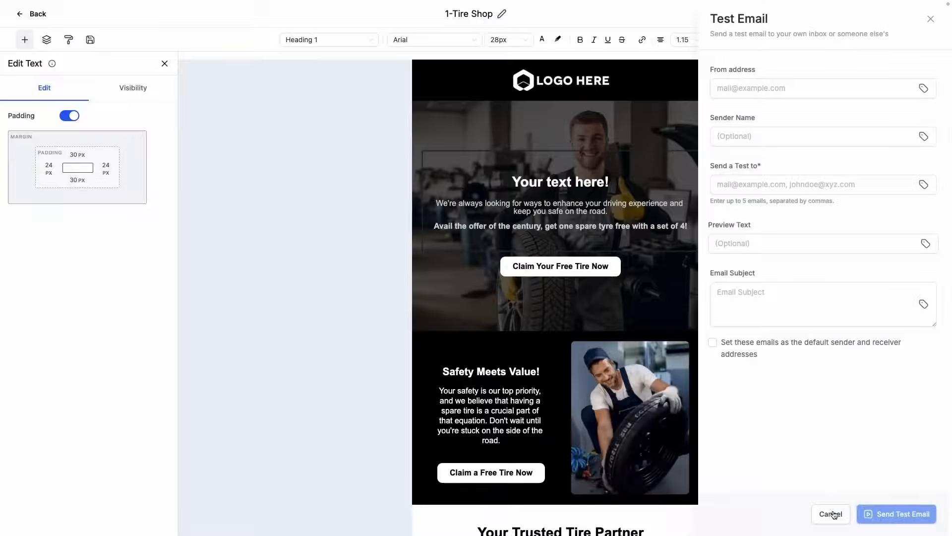
pyautogui.click(830, 513)
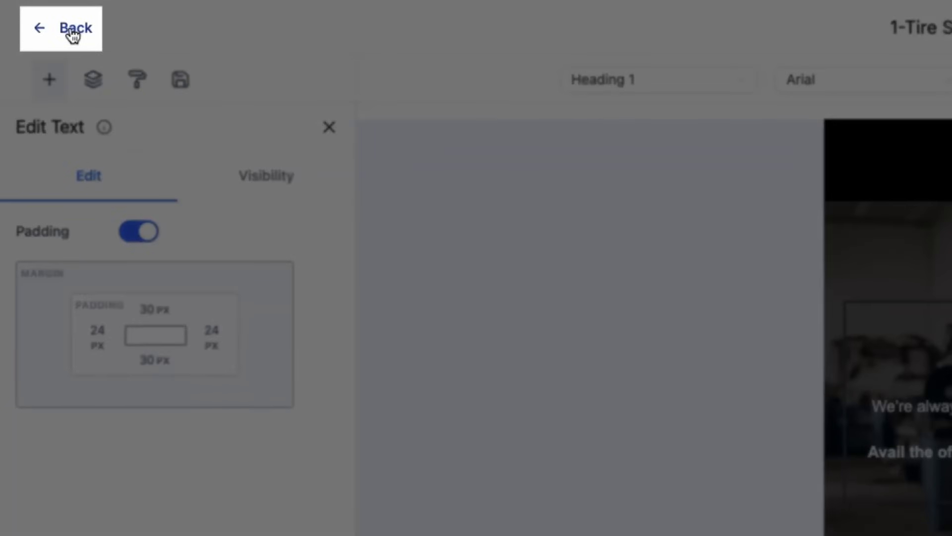
# Step: Leave the editor and choose Create Campaign from the 1-Tire Shop template's actions
pyautogui.click(60, 28)
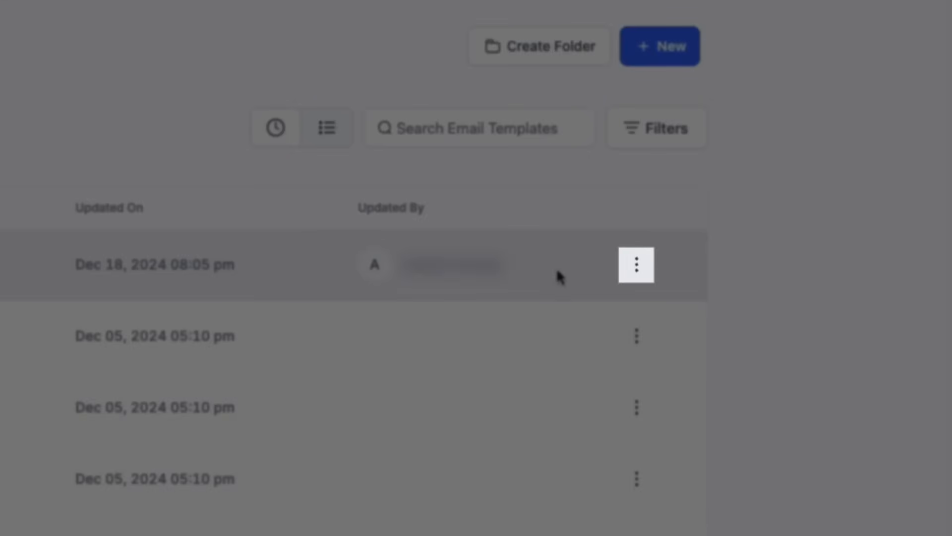
pyautogui.click(636, 264)
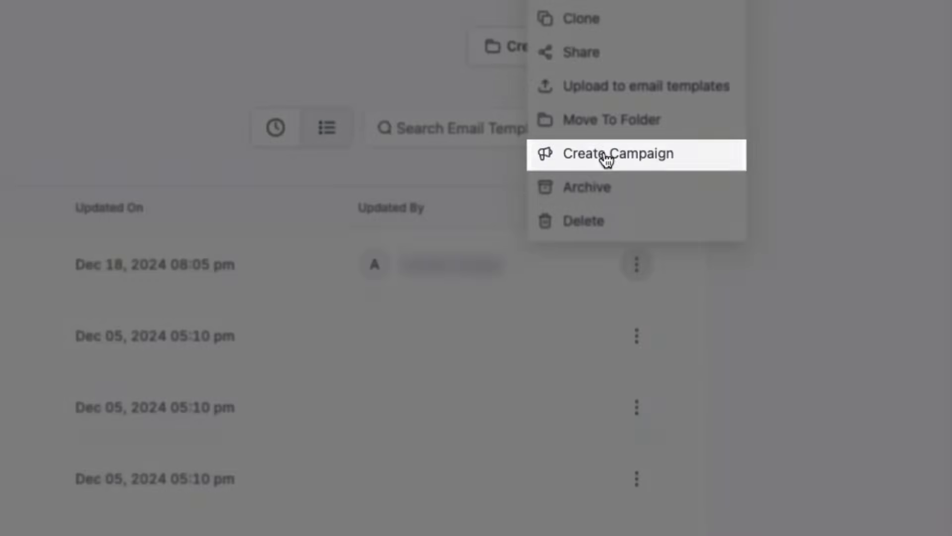
pyautogui.click(619, 152)
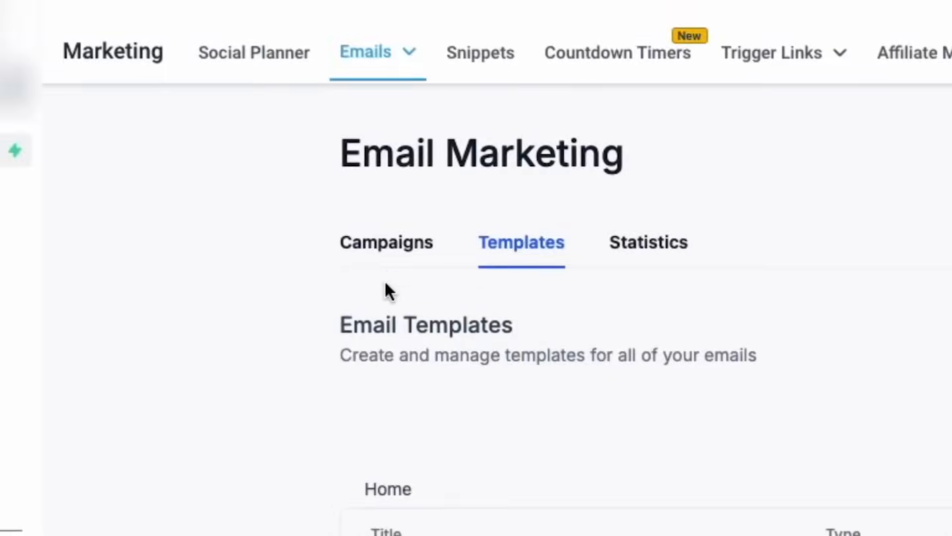
# Step: Create the new campaign using the 1-Tire Shop template
pyautogui.click(385, 242)
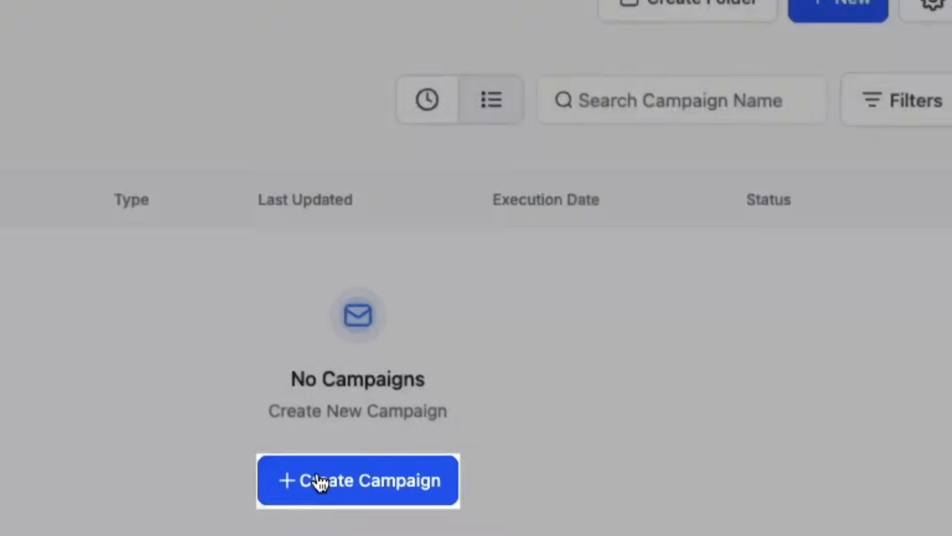
pyautogui.click(358, 480)
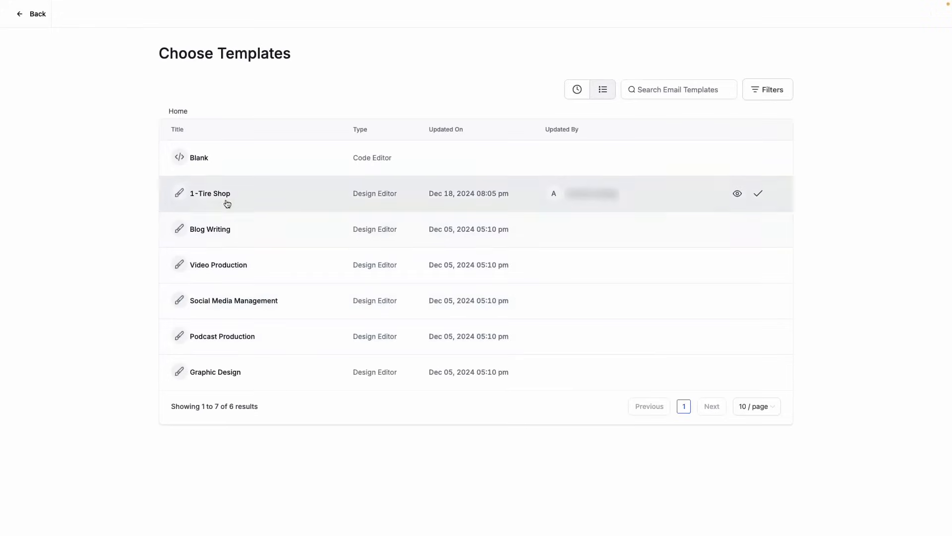
pyautogui.click(758, 193)
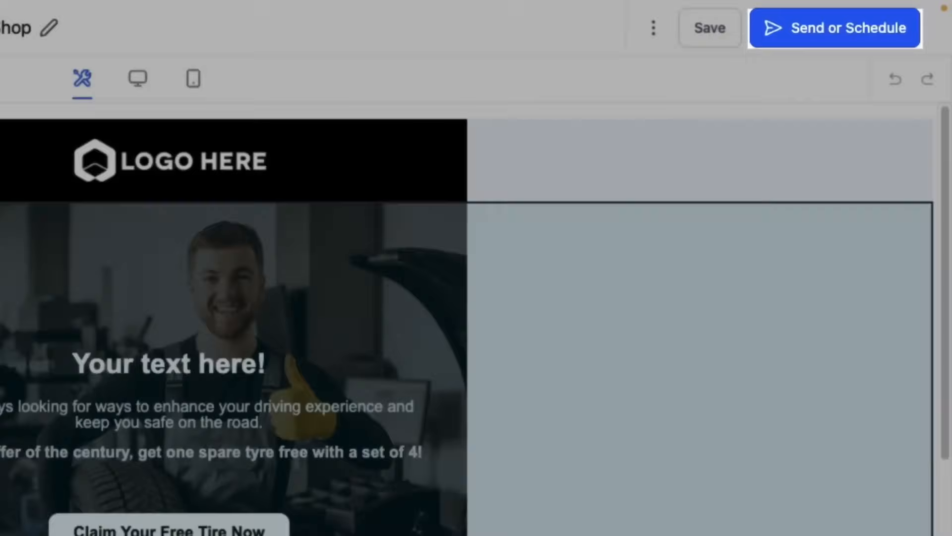
# Step: In Send or Schedule, review All contacts, smart list, tags and segment recipients, keeping Choose Contacts
pyautogui.click(834, 28)
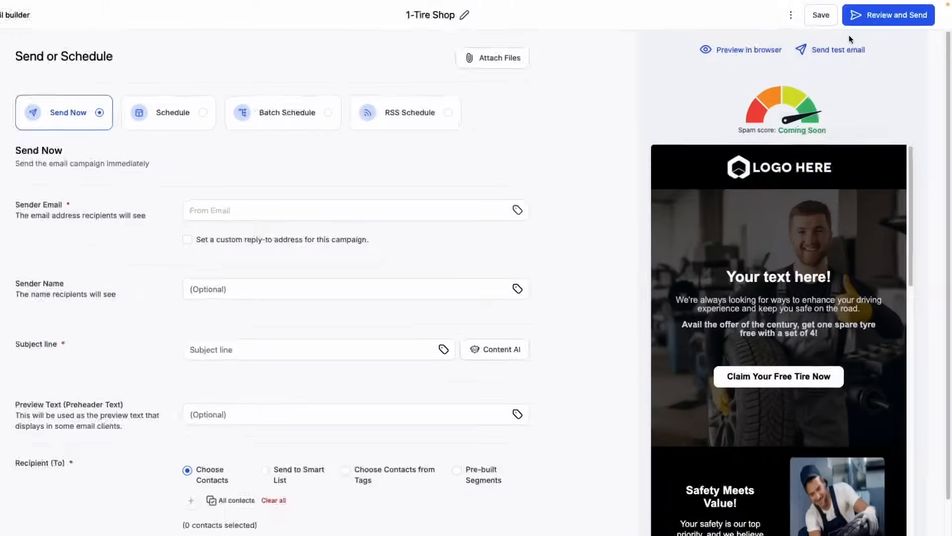
pyautogui.scroll(-3)
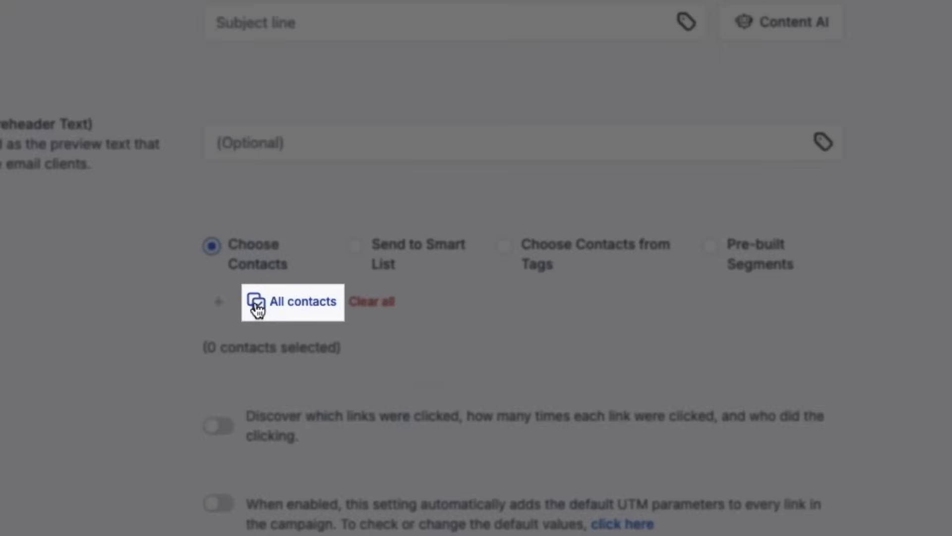
pyautogui.click(355, 245)
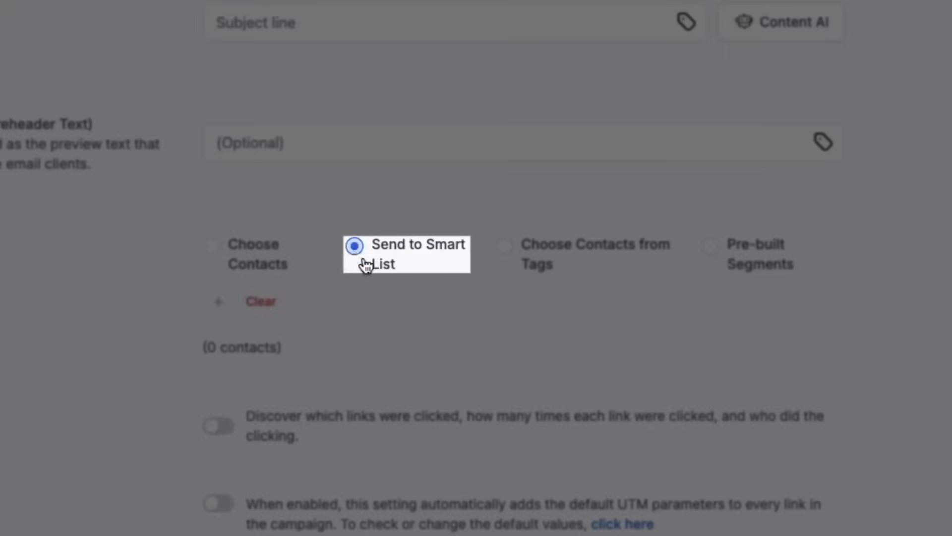
pyautogui.click(504, 247)
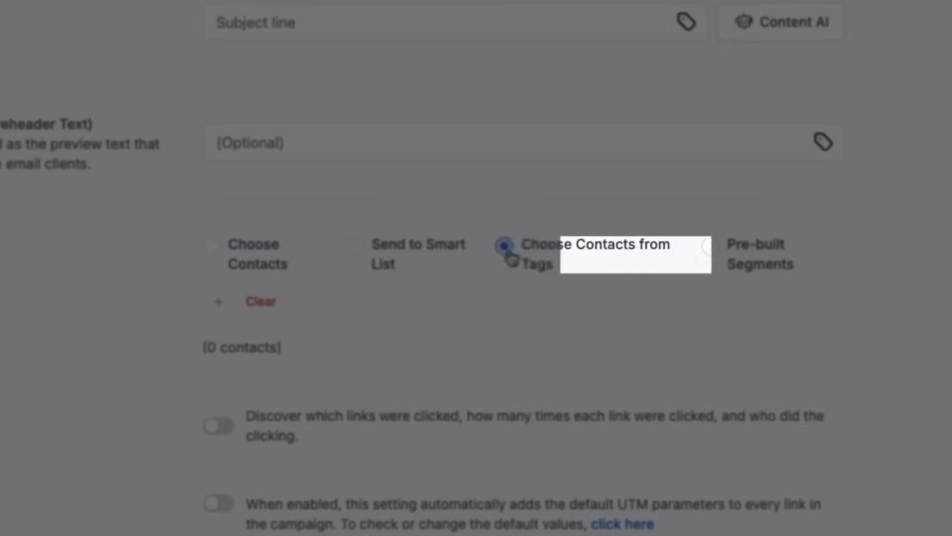
pyautogui.click(707, 248)
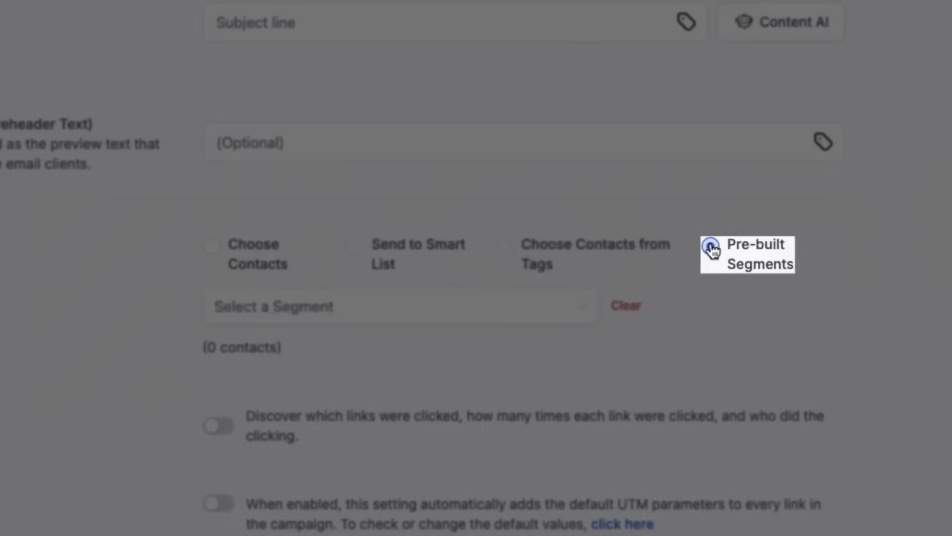
pyautogui.click(213, 245)
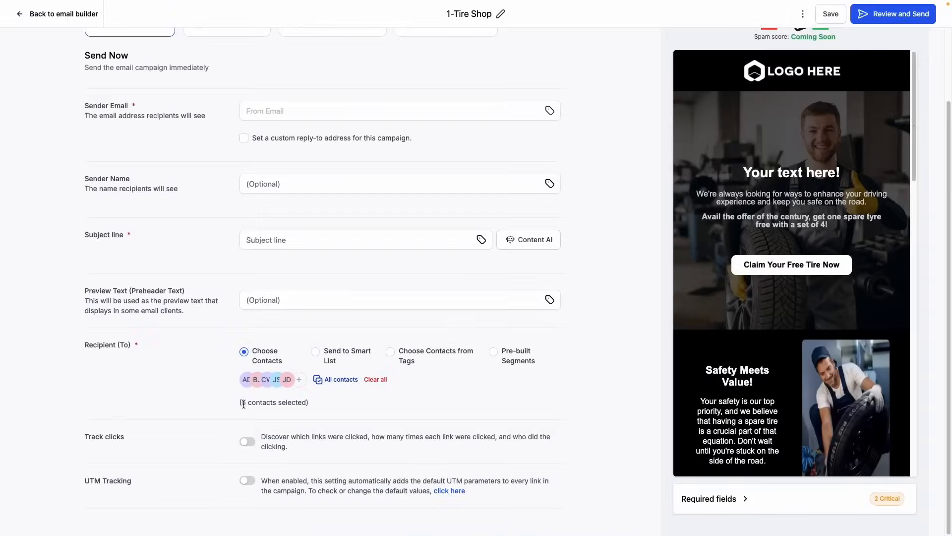
pyautogui.click(247, 440)
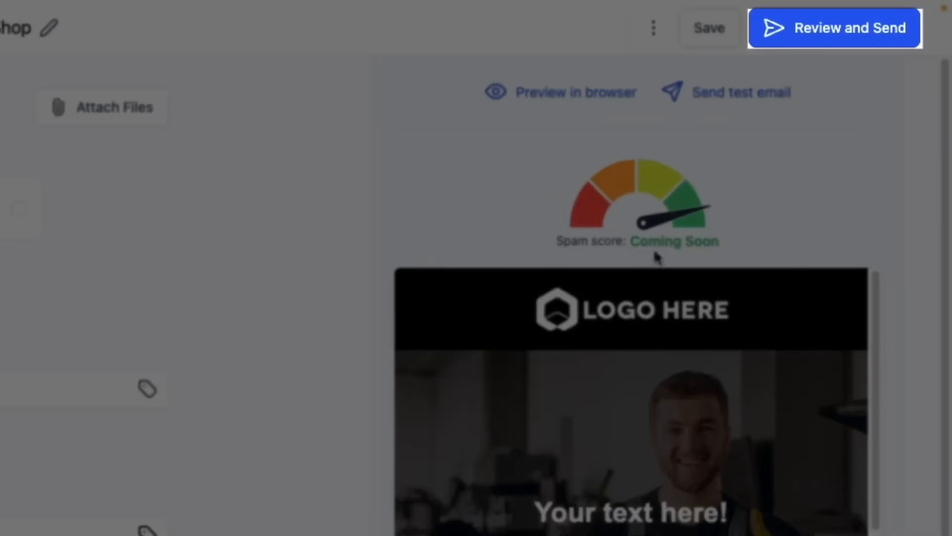
# Step: Review and send the campaign, then show it under Contacts Bulk Actions as a Bulk Email
pyautogui.click(834, 27)
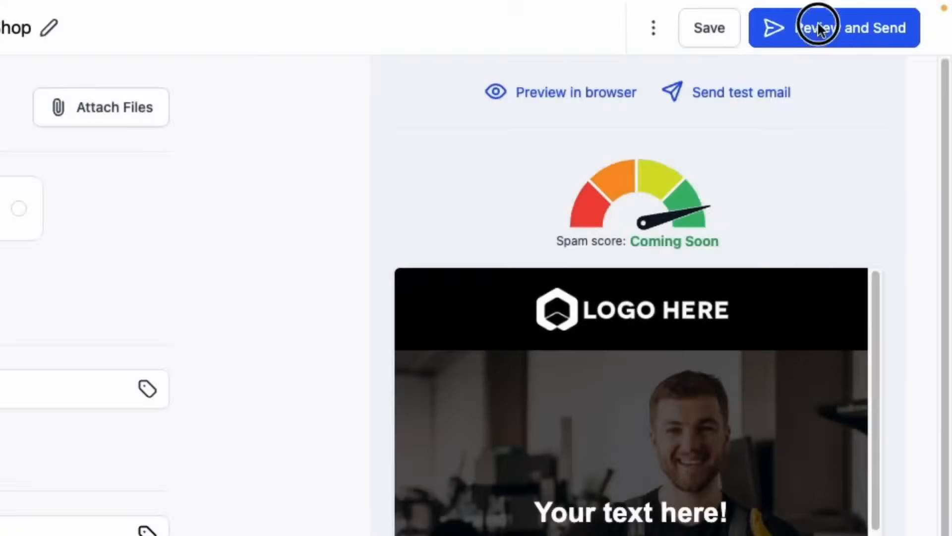
pyautogui.click(816, 28)
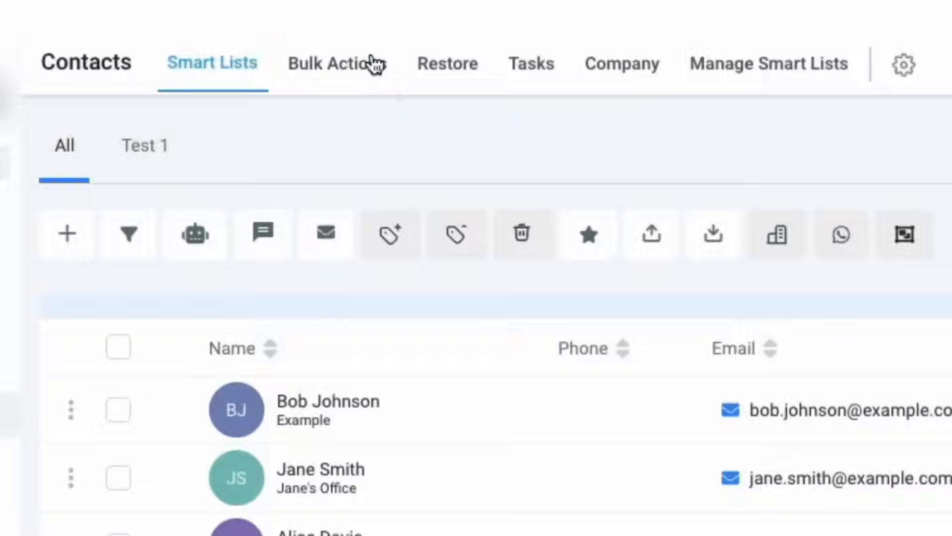
pyautogui.click(337, 63)
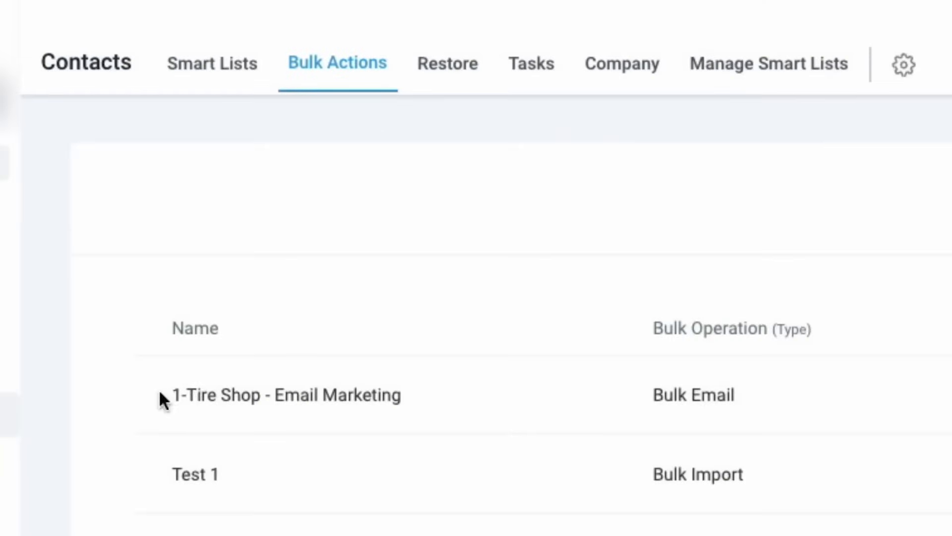